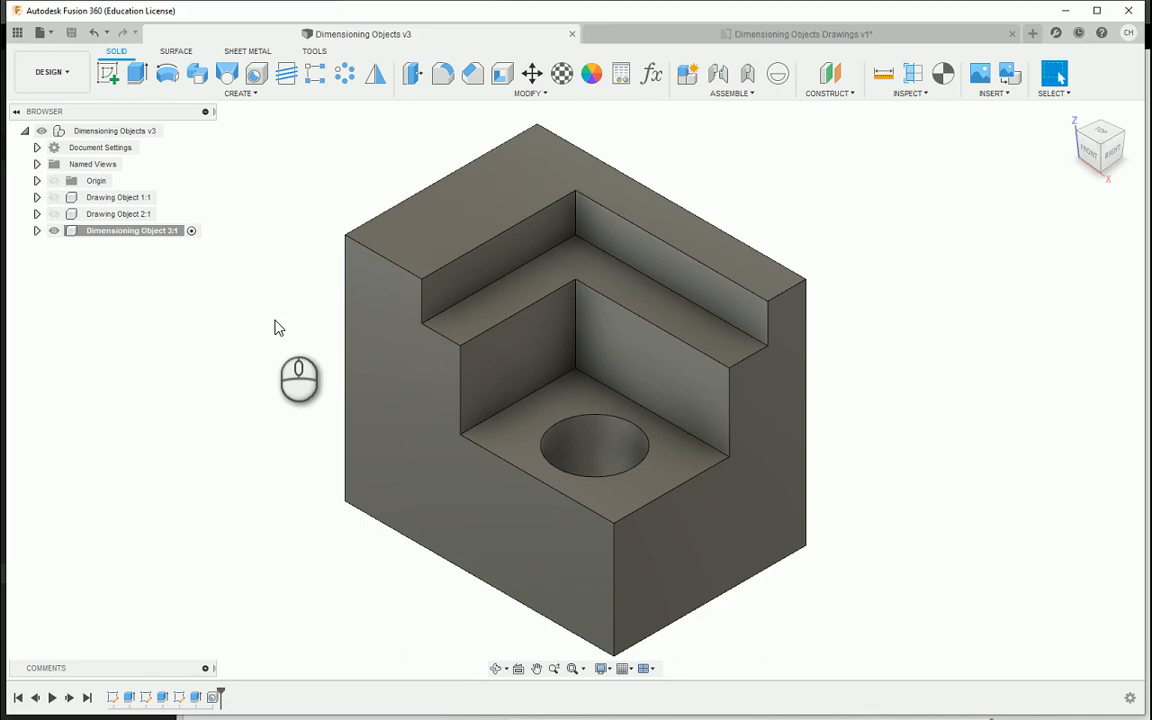
mouse_move(239, 313)
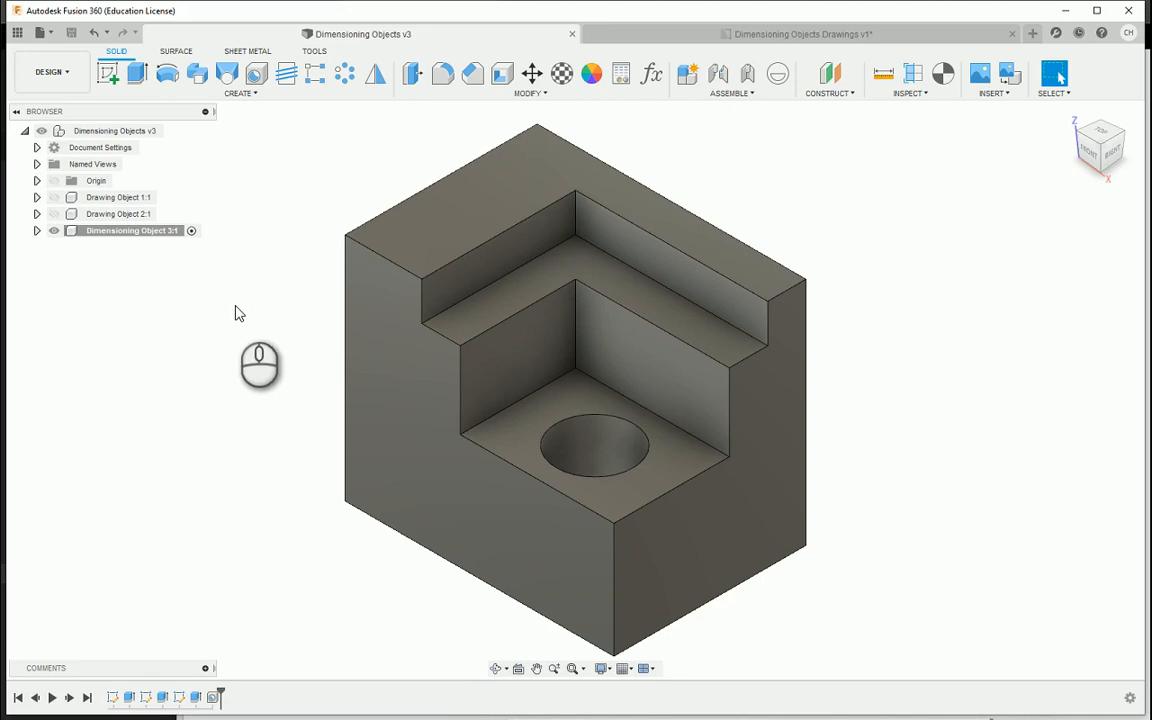
- Start a blank design and add an empty component named 'Dimensioning Object'
left_click(1032, 33)
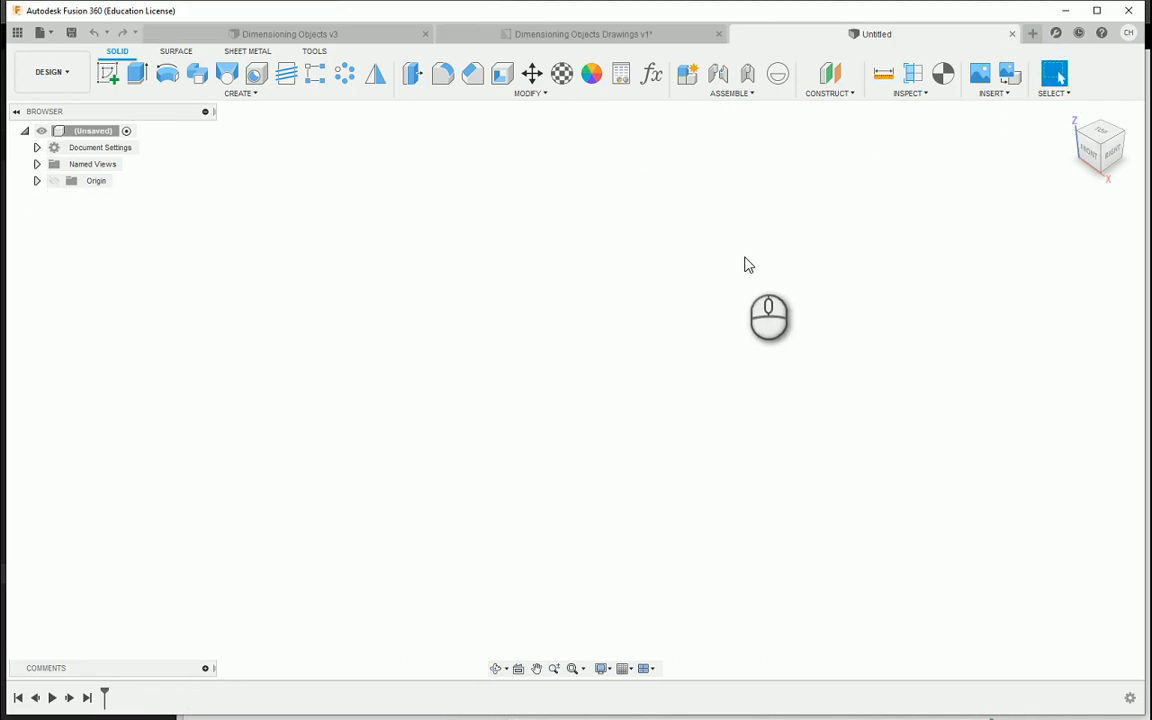
mouse_move(395, 245)
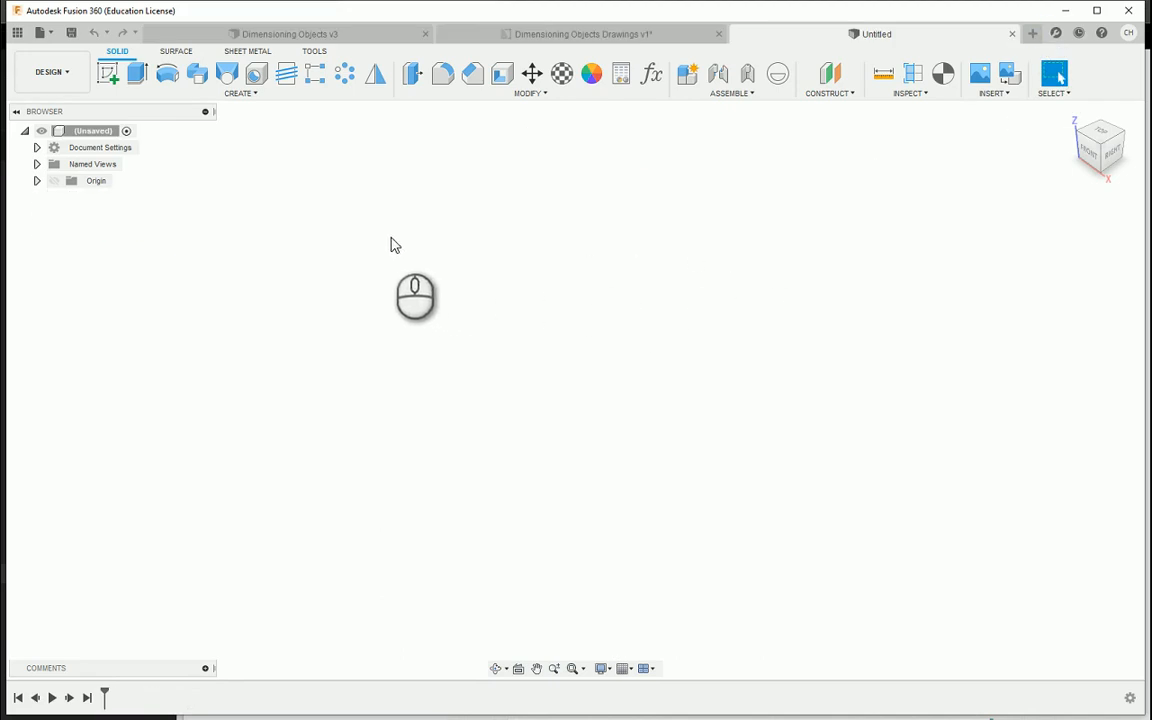
left_click(687, 74)
type("D")
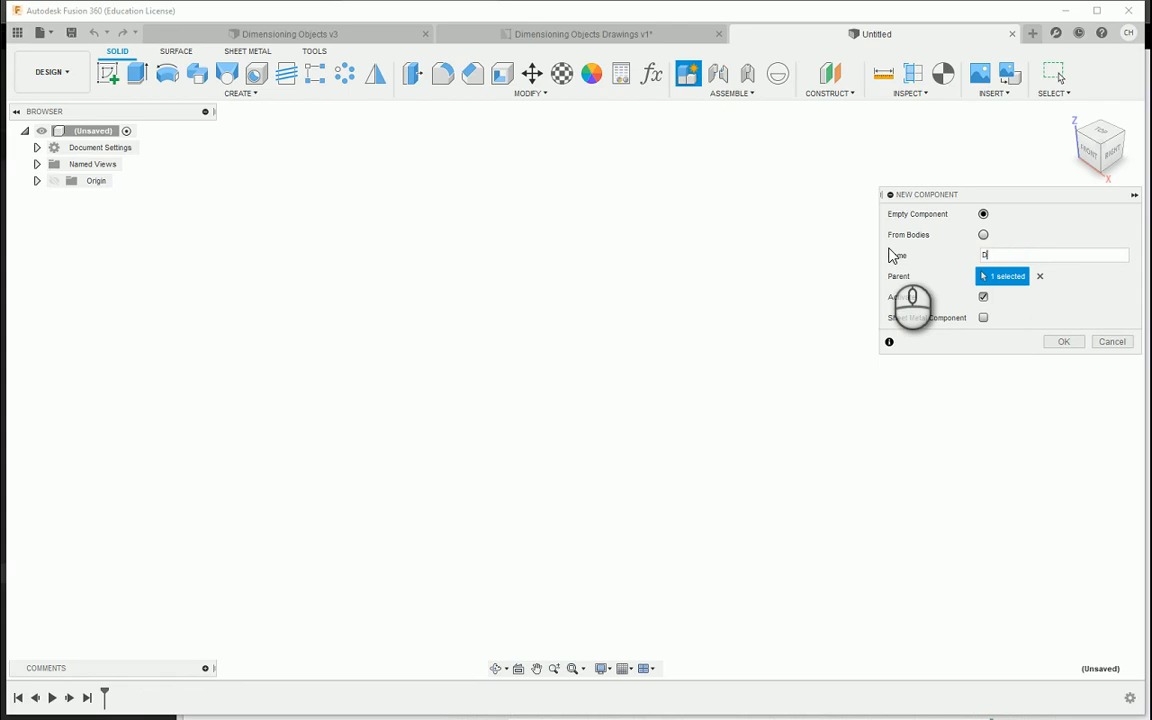
type("imensioning Object")
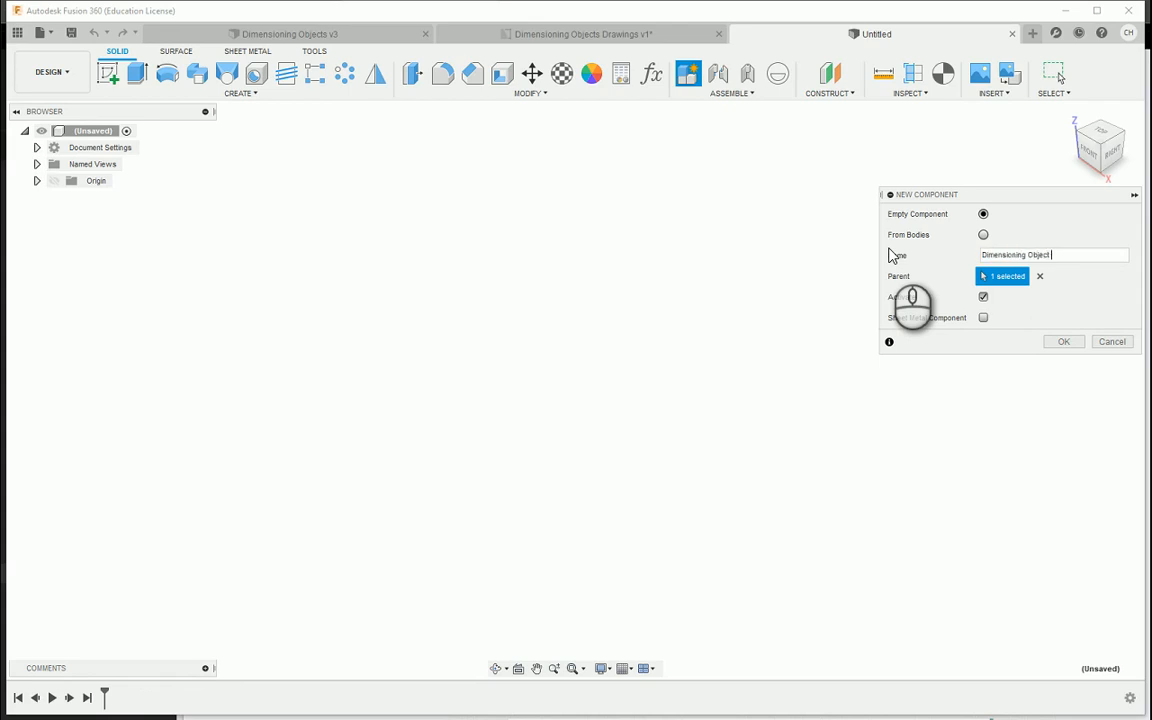
left_click(1063, 341)
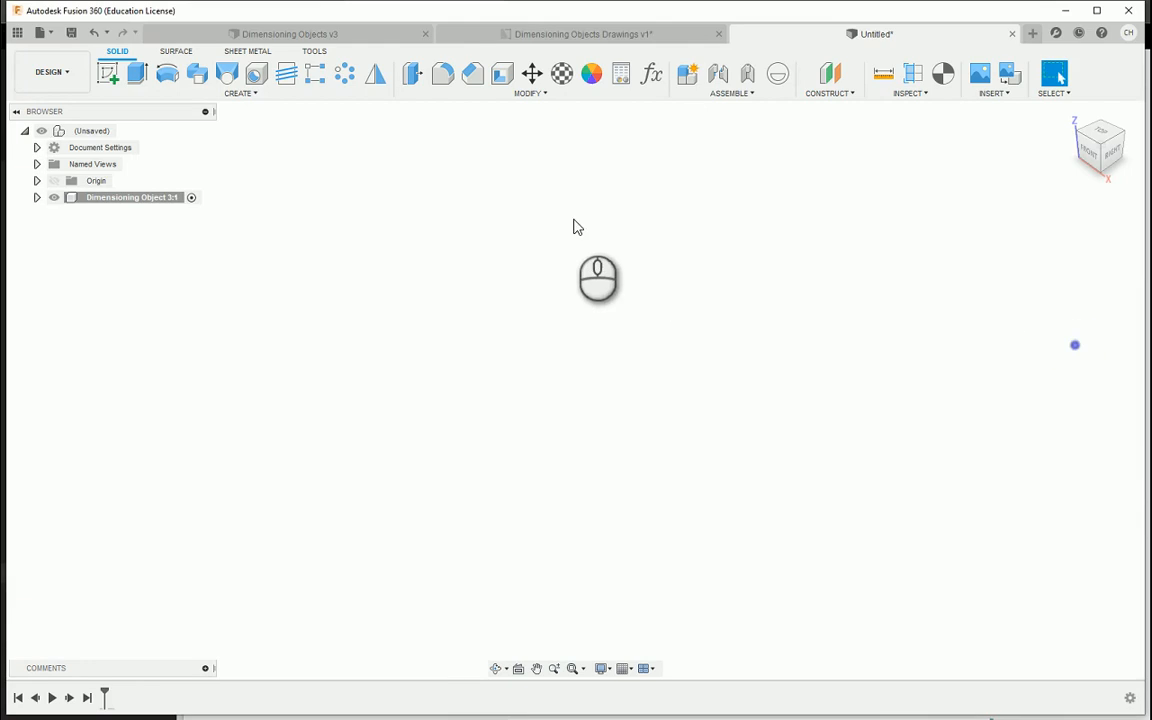
- Draw a 3.5 by 3 inch box on the ground plane, 2.5 inches tall
left_click(240, 92)
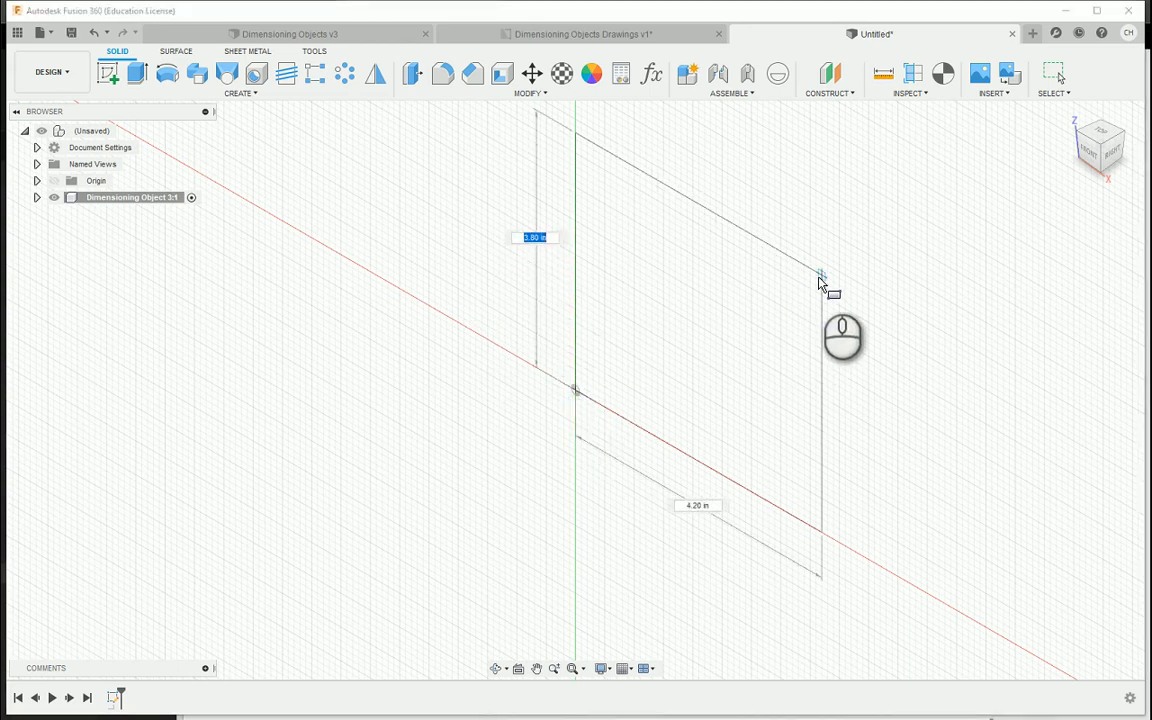
type("3")
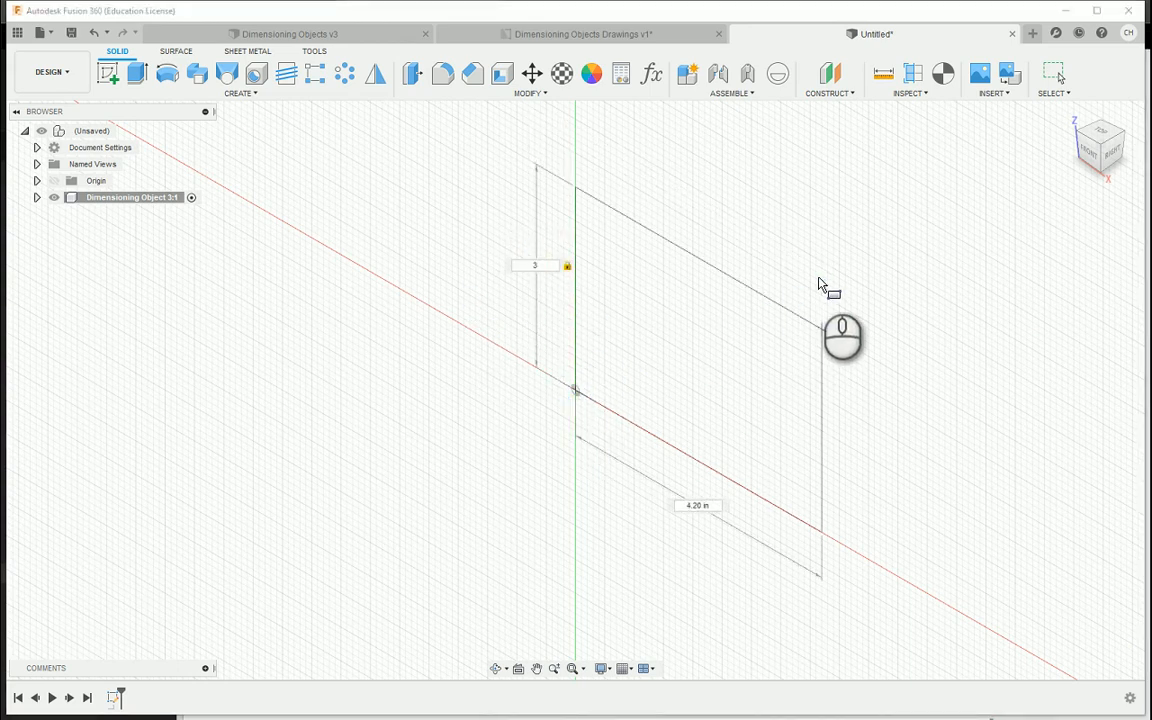
type("3.50 in")
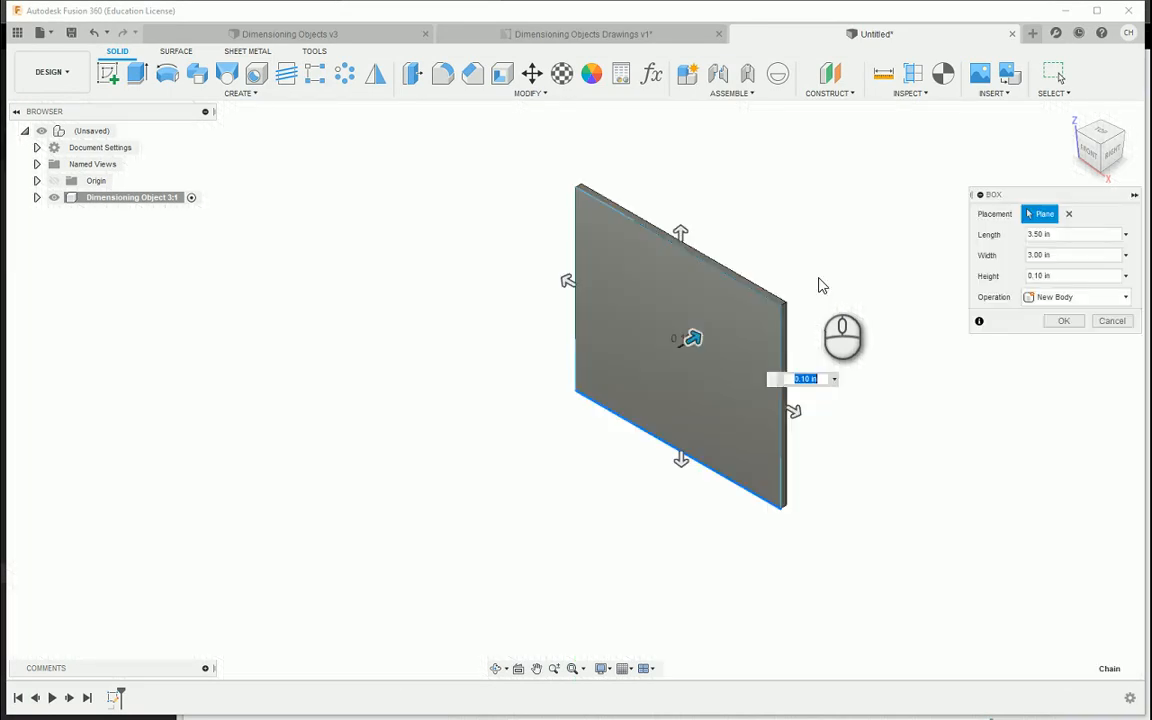
type("2.5")
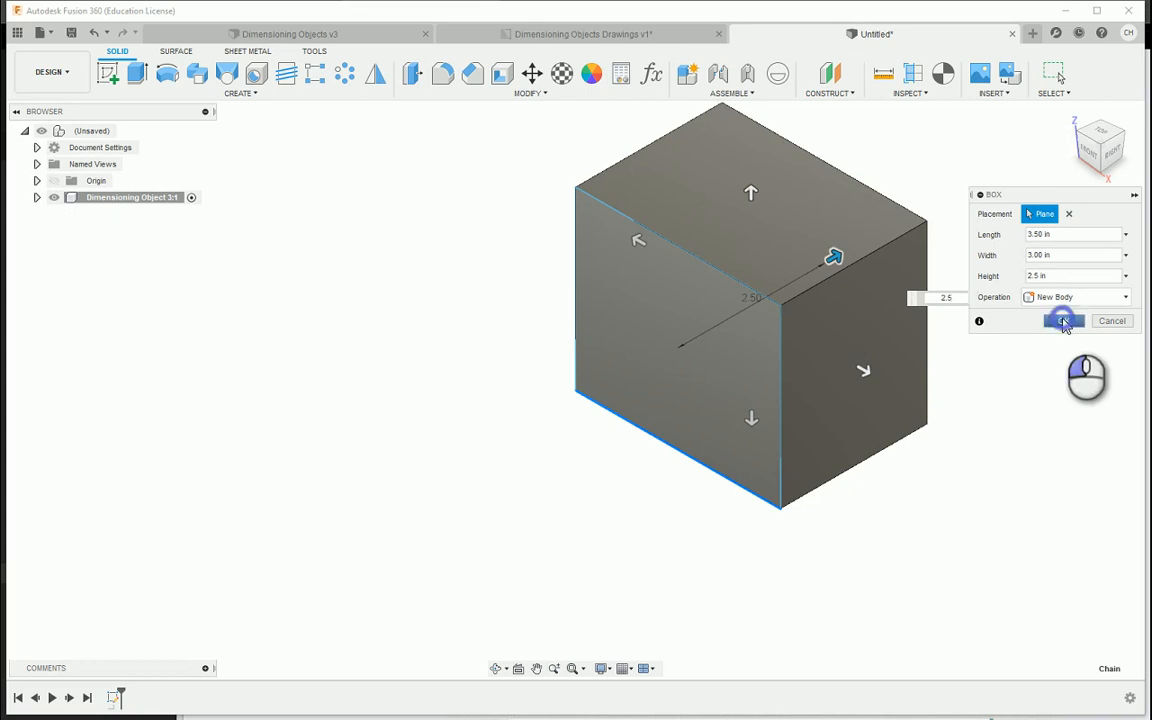
left_click(1063, 320)
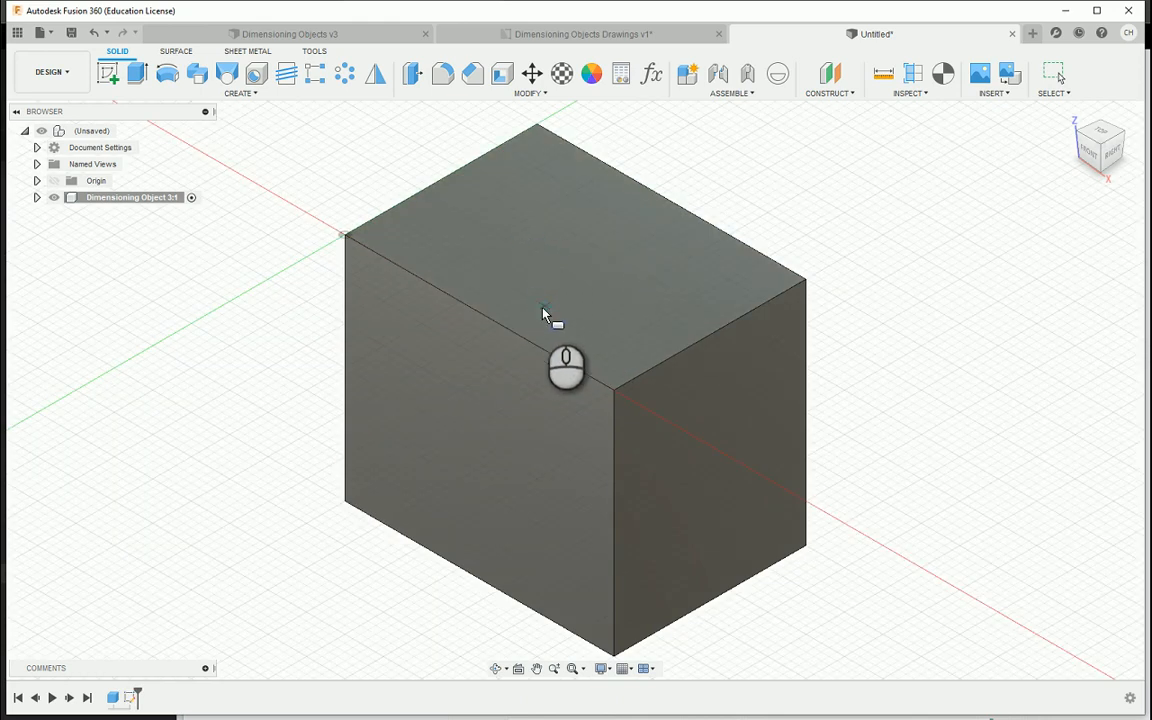
mouse_move(615, 393)
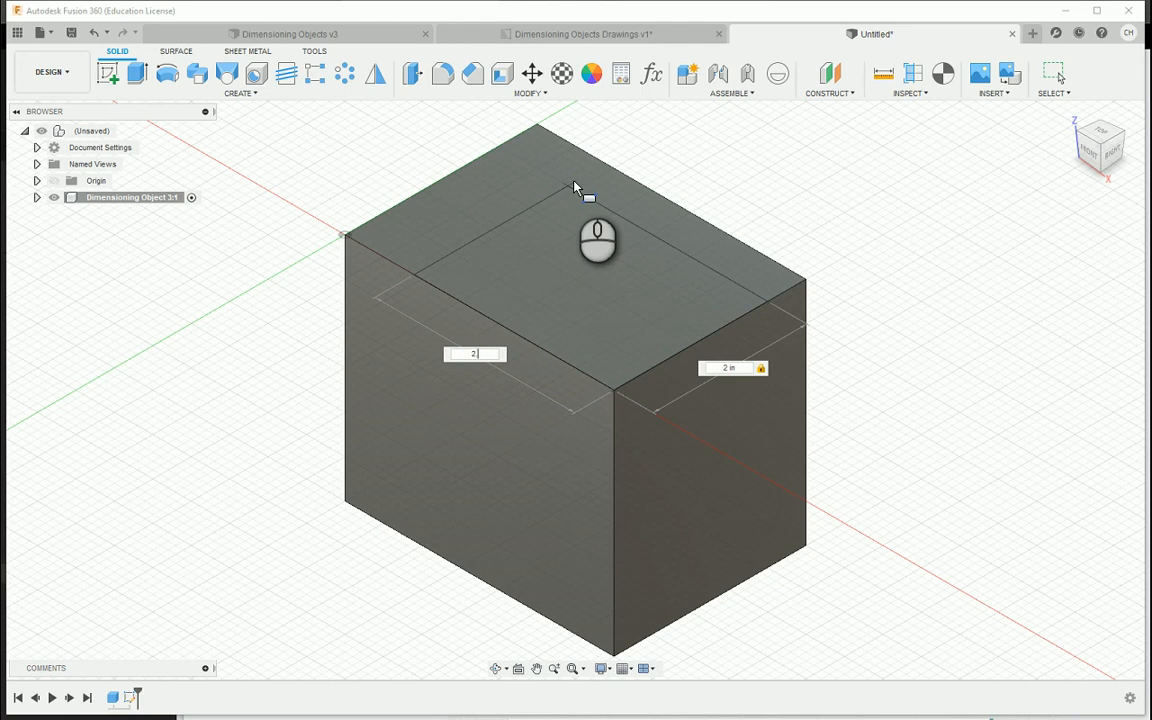
- Cut a 2.5 by 2 inch, 0.5-inch-deep step into the block's near top corner
type("2.50 in")
type("-.5")
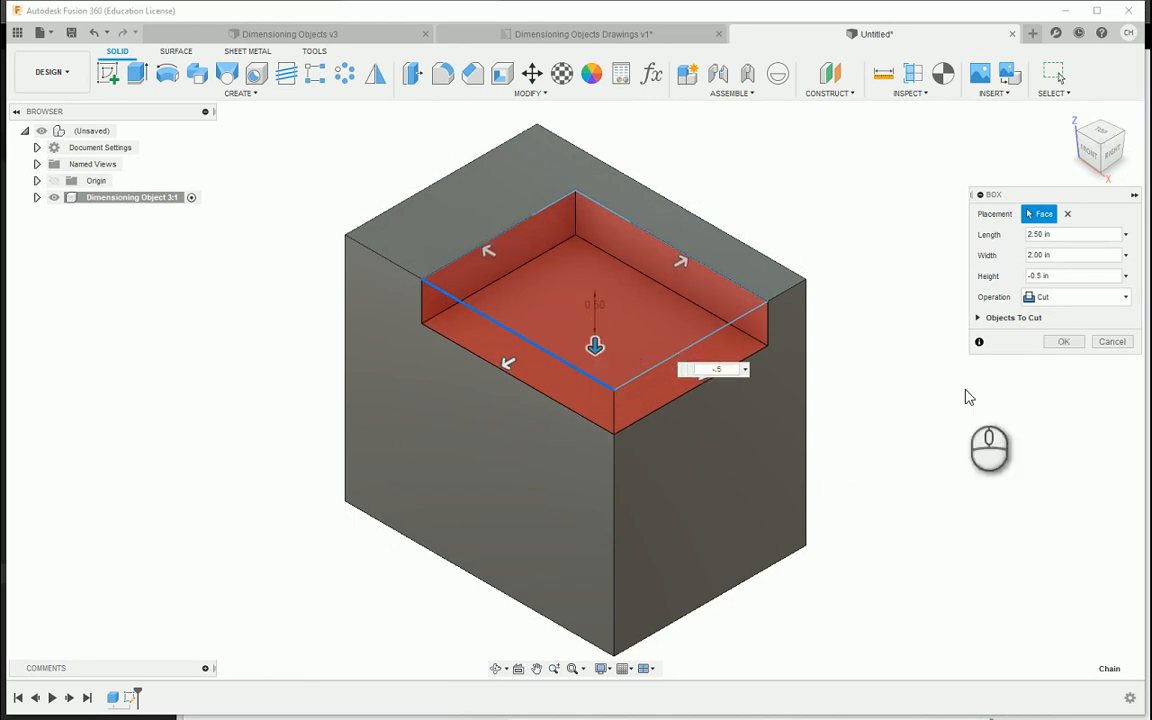
left_click(1063, 341)
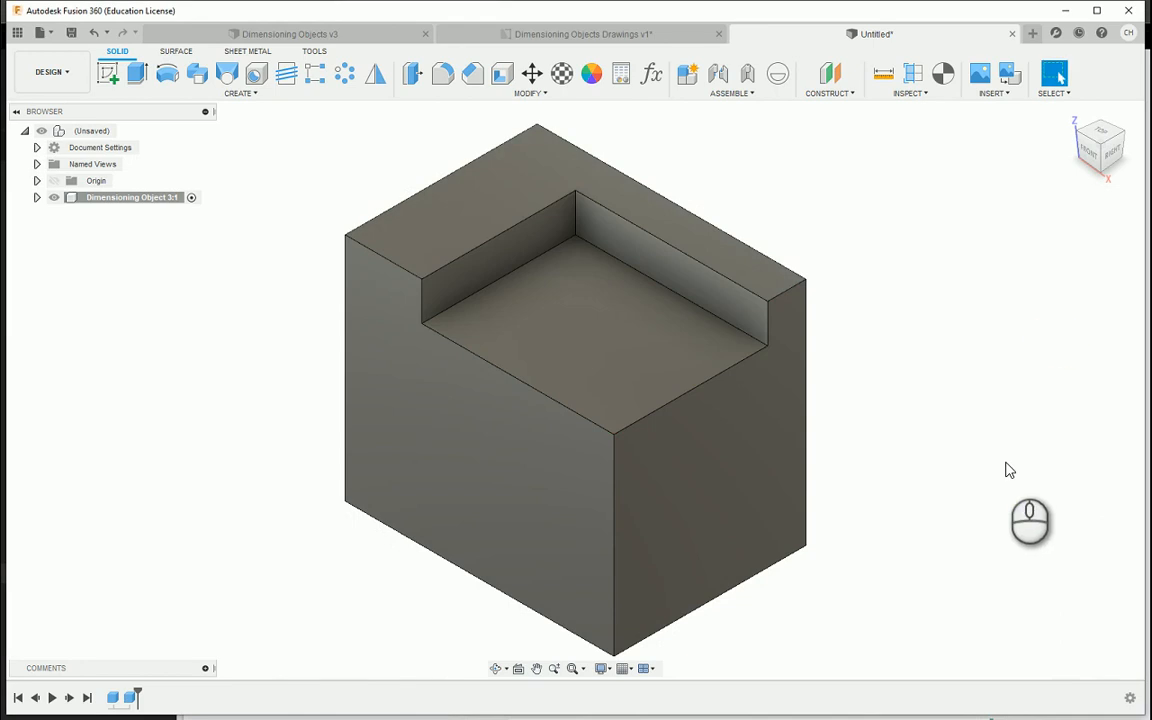
left_click(240, 93)
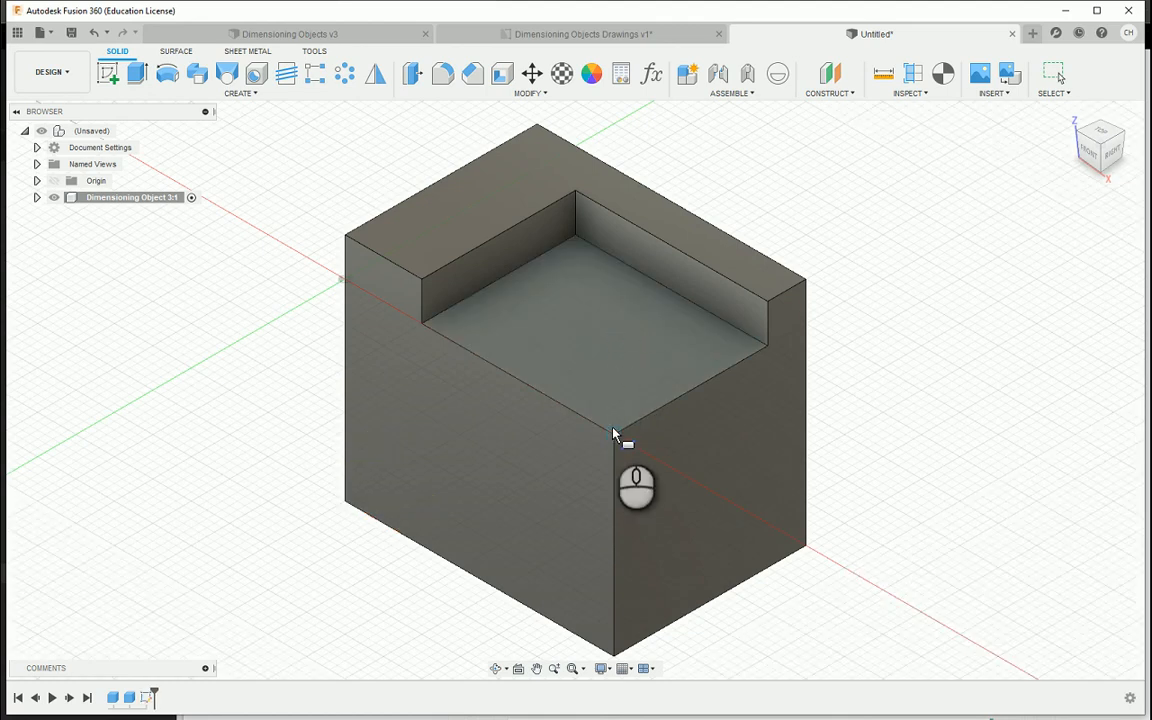
- Cut a 2 by 1.5 inch box down into the first step's floor
left_click(614, 434)
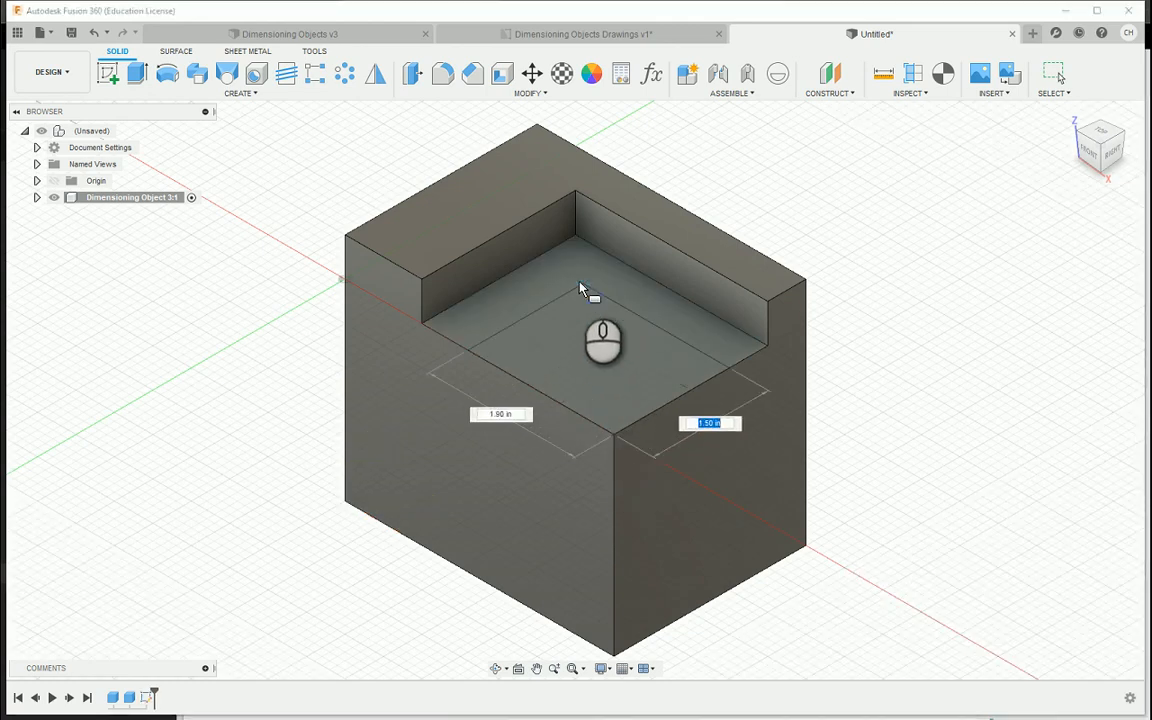
type("1.5")
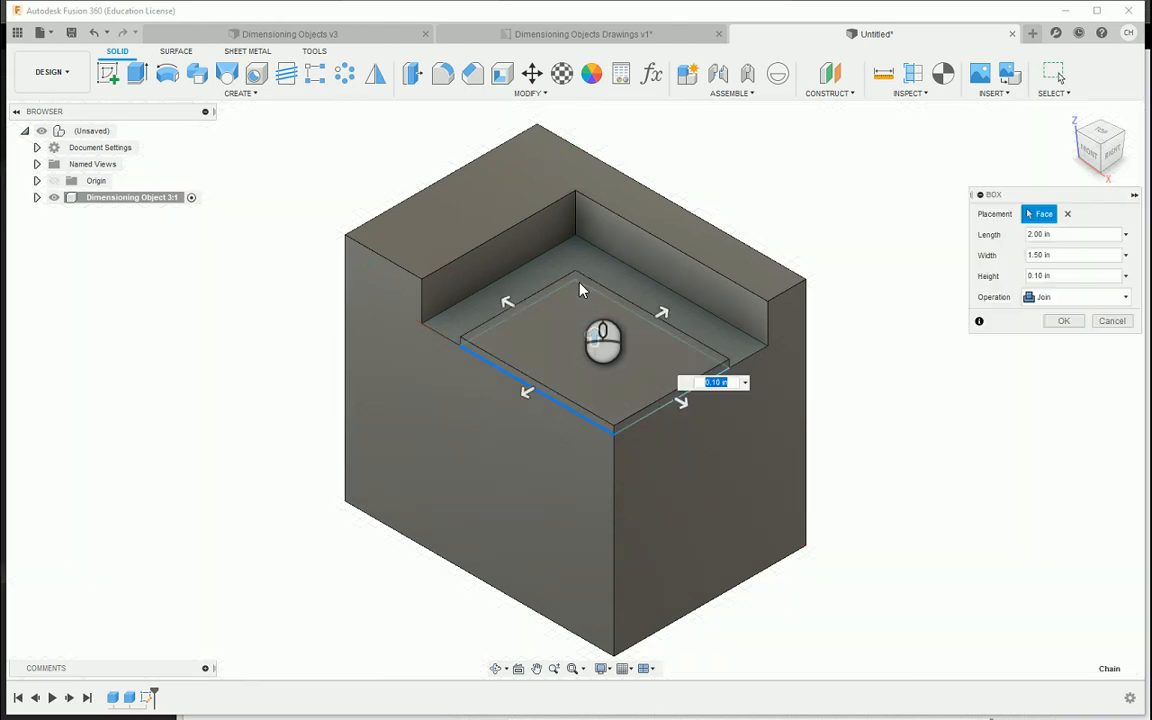
left_click_drag(600, 340, 595, 420)
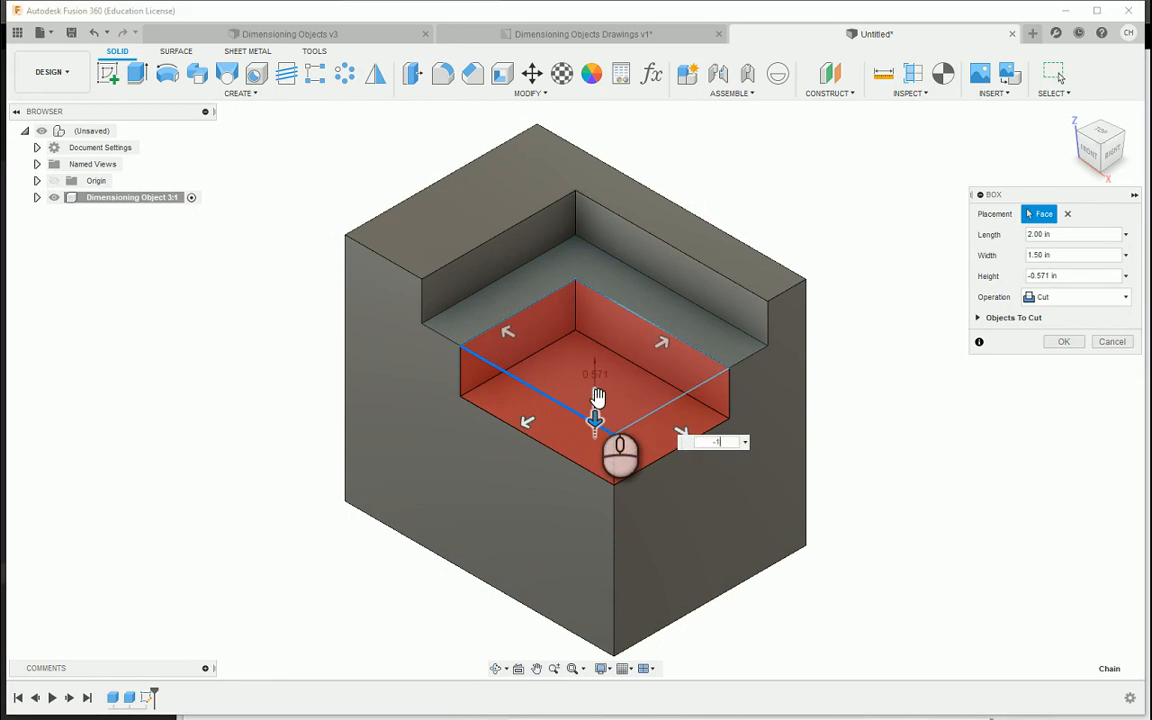
left_click(1063, 341)
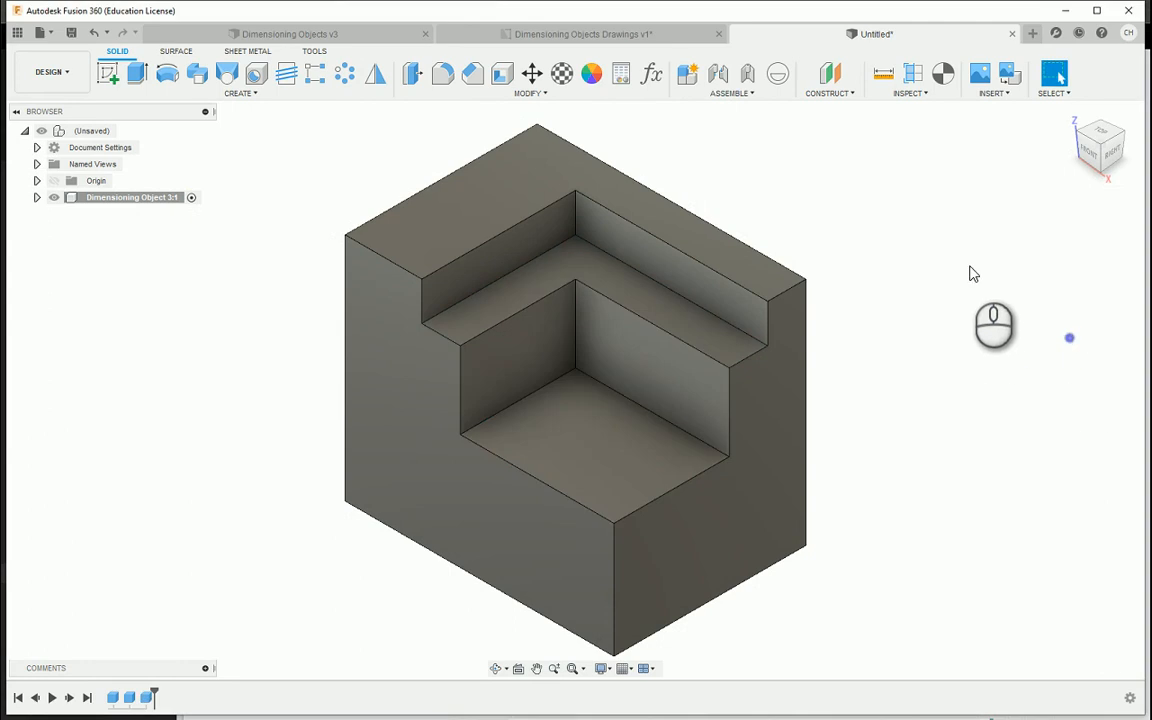
mouse_move(1015, 265)
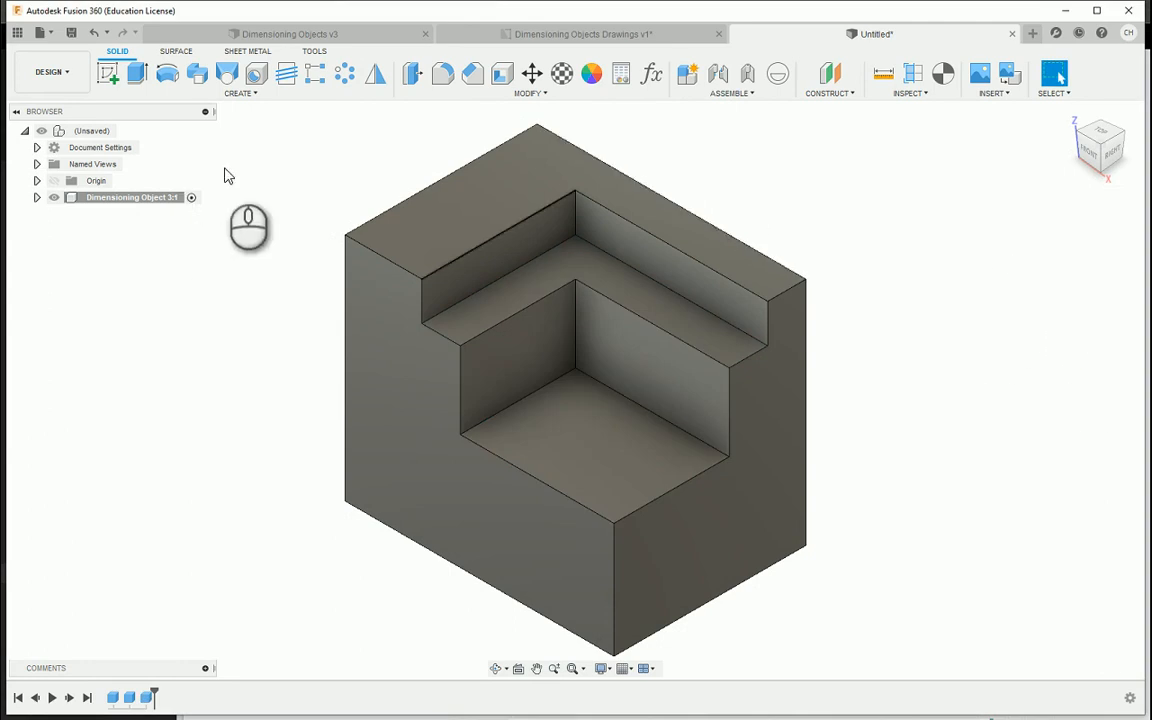
- Open the Create menu to pick the cylinder primitive
left_click(240, 79)
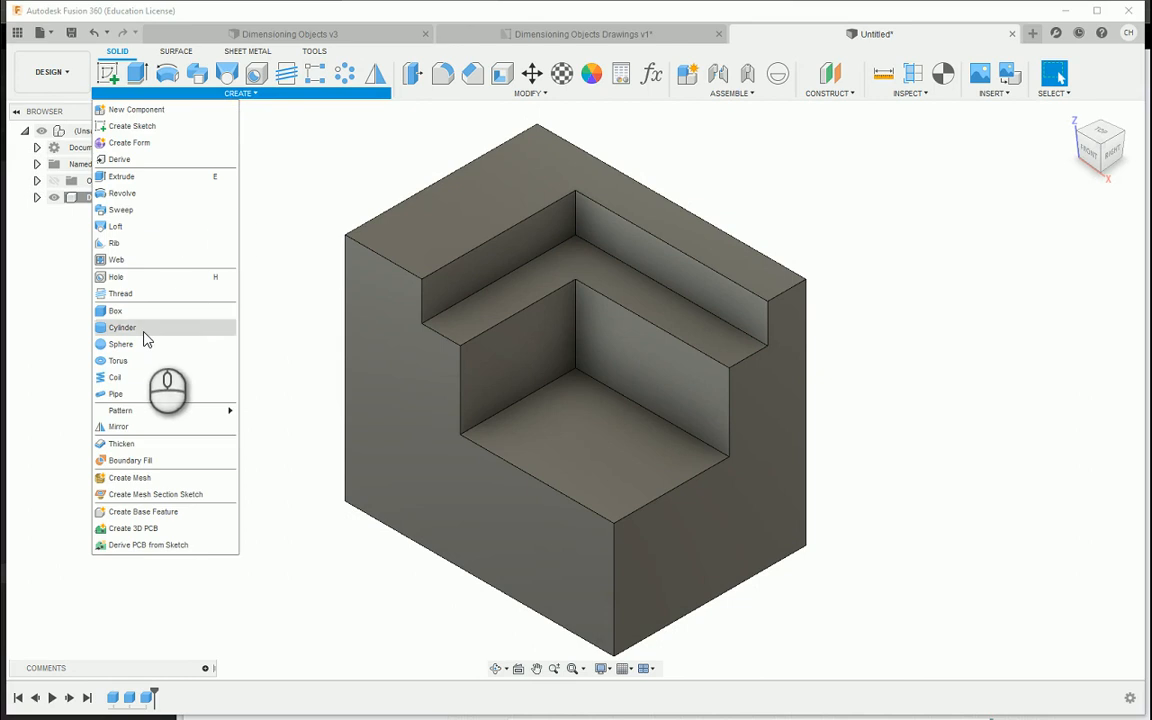
mouse_move(122, 327)
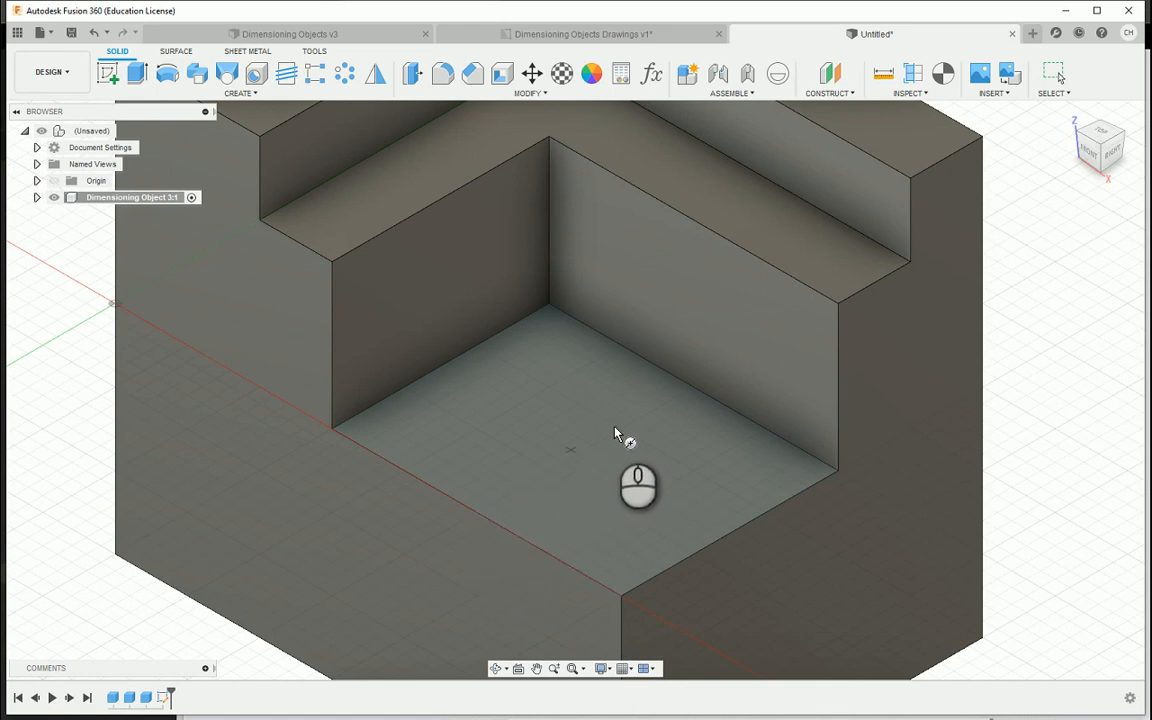
mouse_move(640, 472)
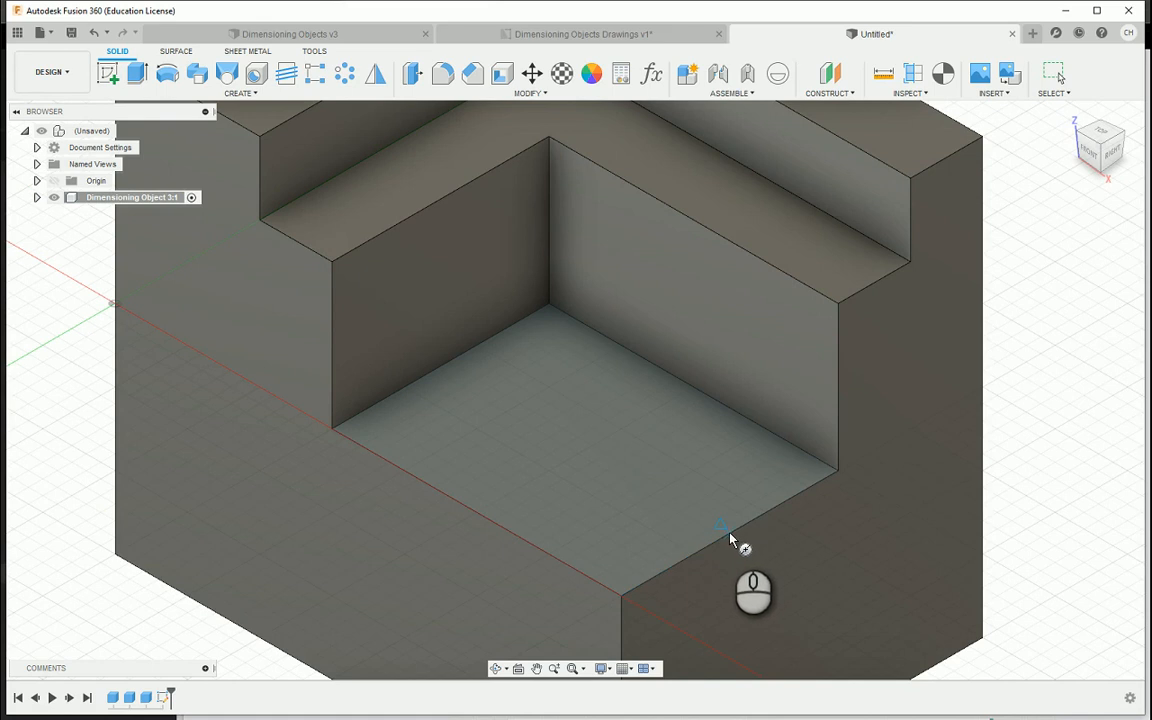
mouse_move(615, 460)
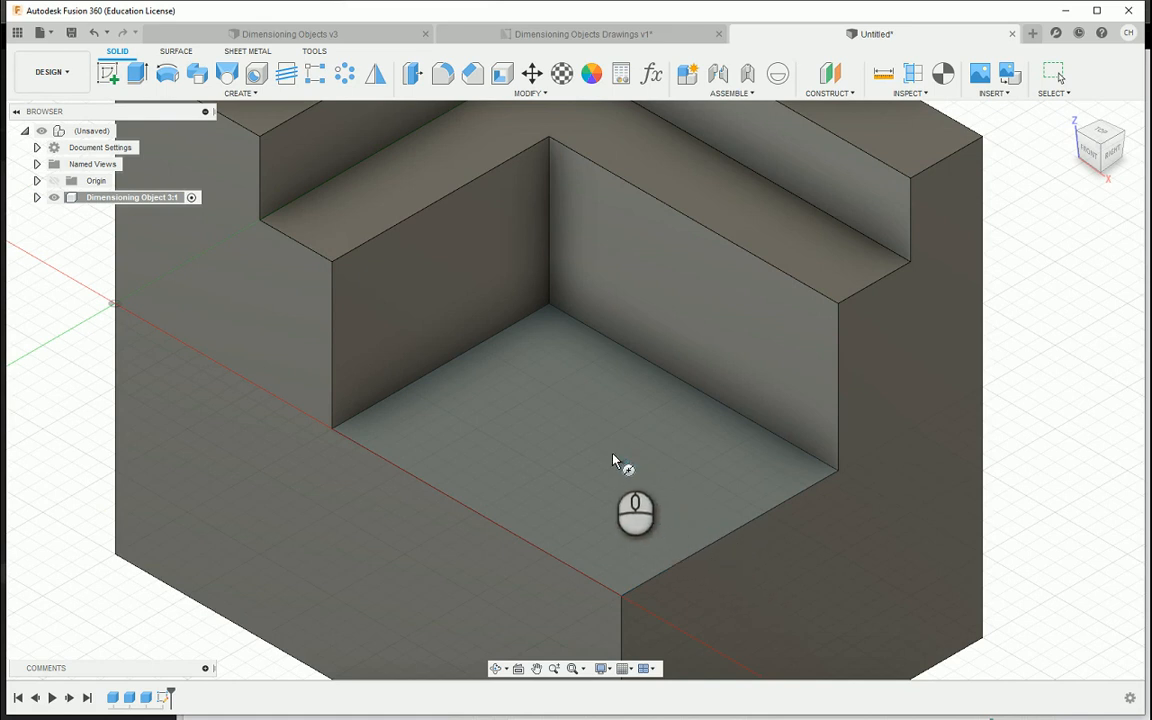
mouse_move(588, 457)
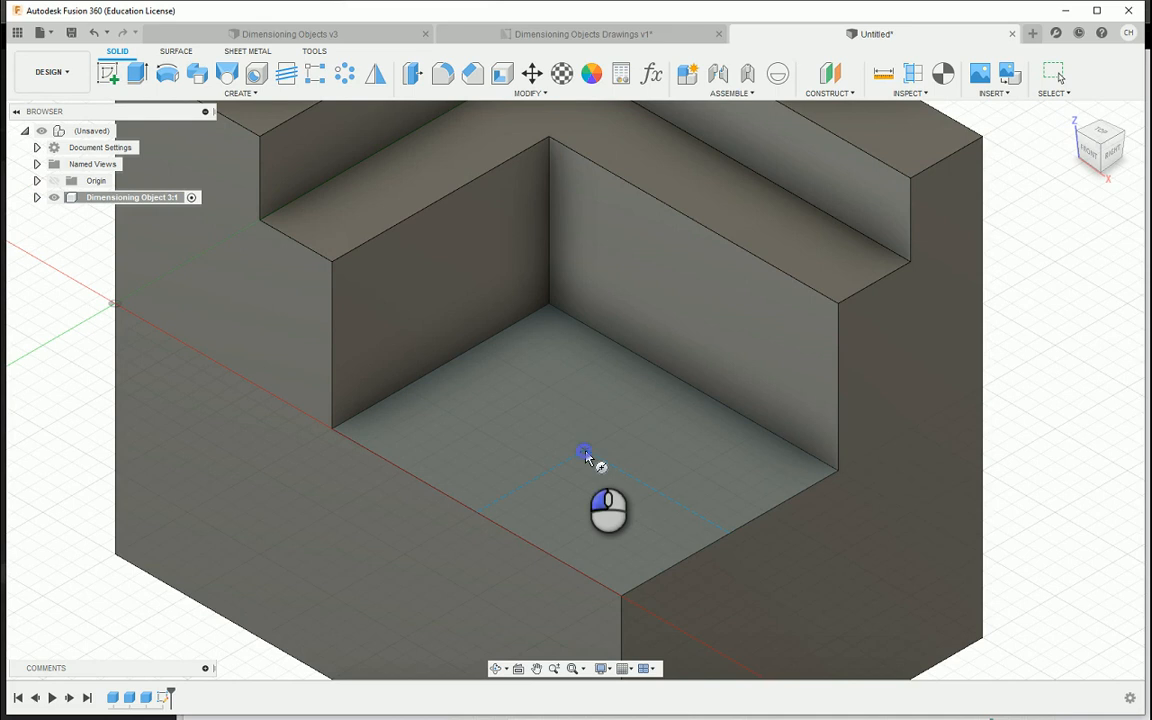
- Cut a 1-inch diameter cylinder 1.5 inches down into the lower step floor
left_click_drag(585, 452, 638, 472)
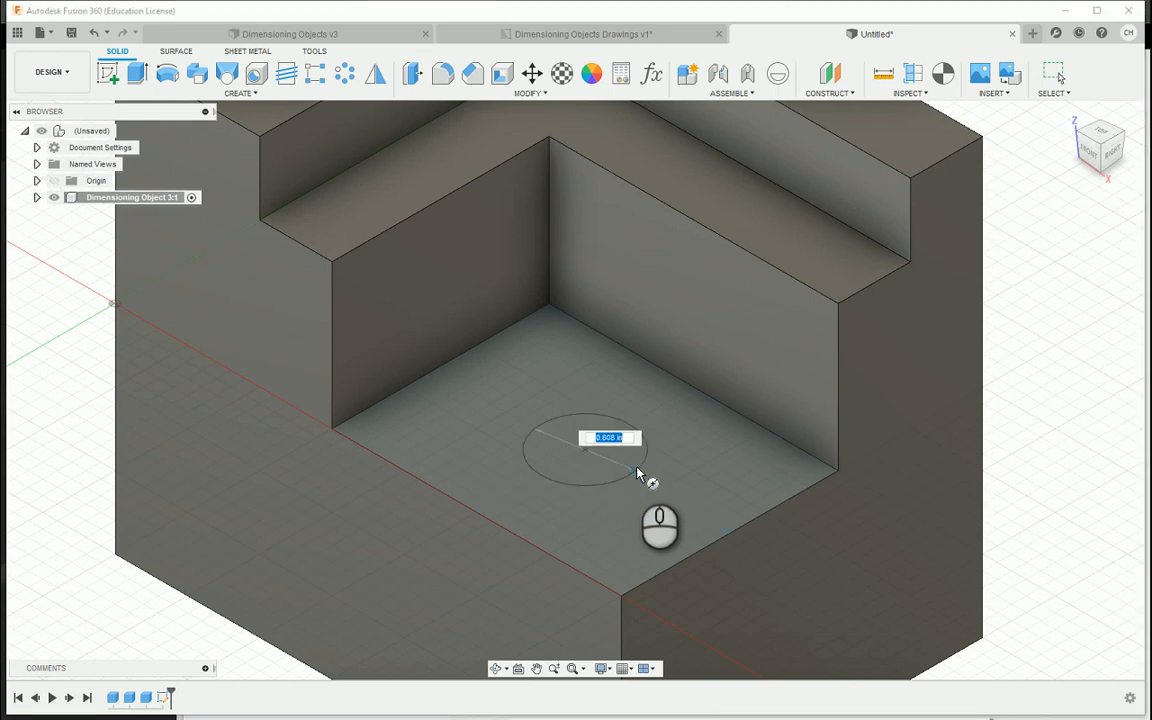
type("1.")
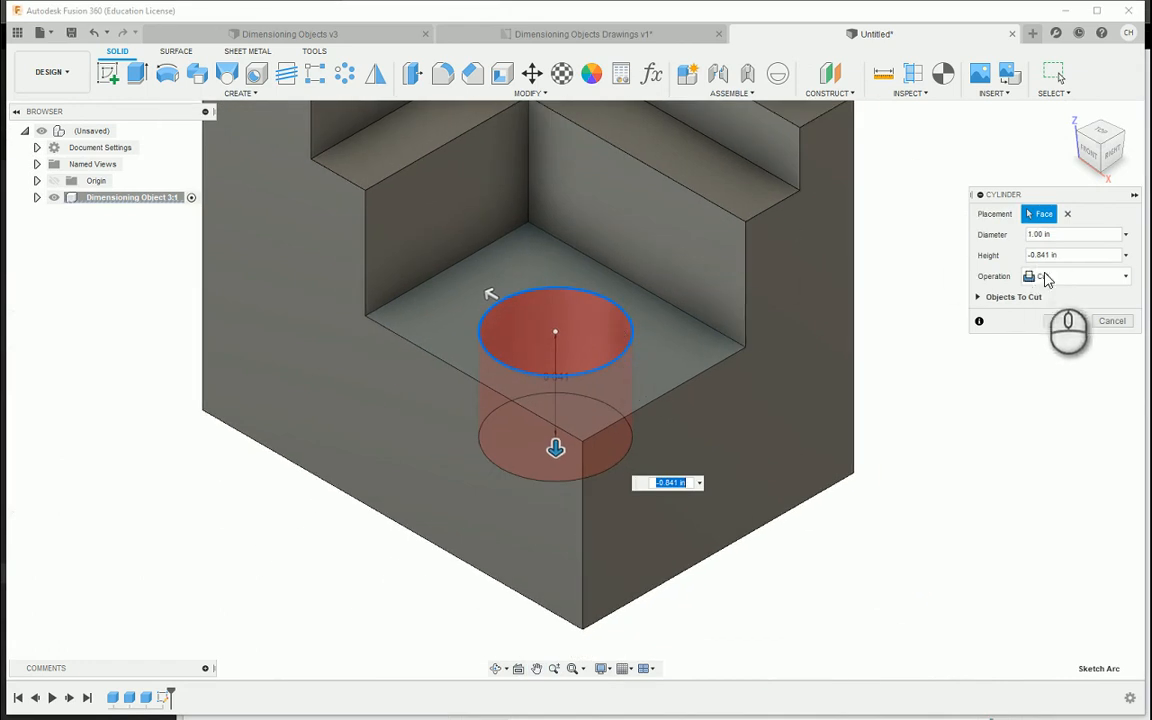
left_click(1075, 276)
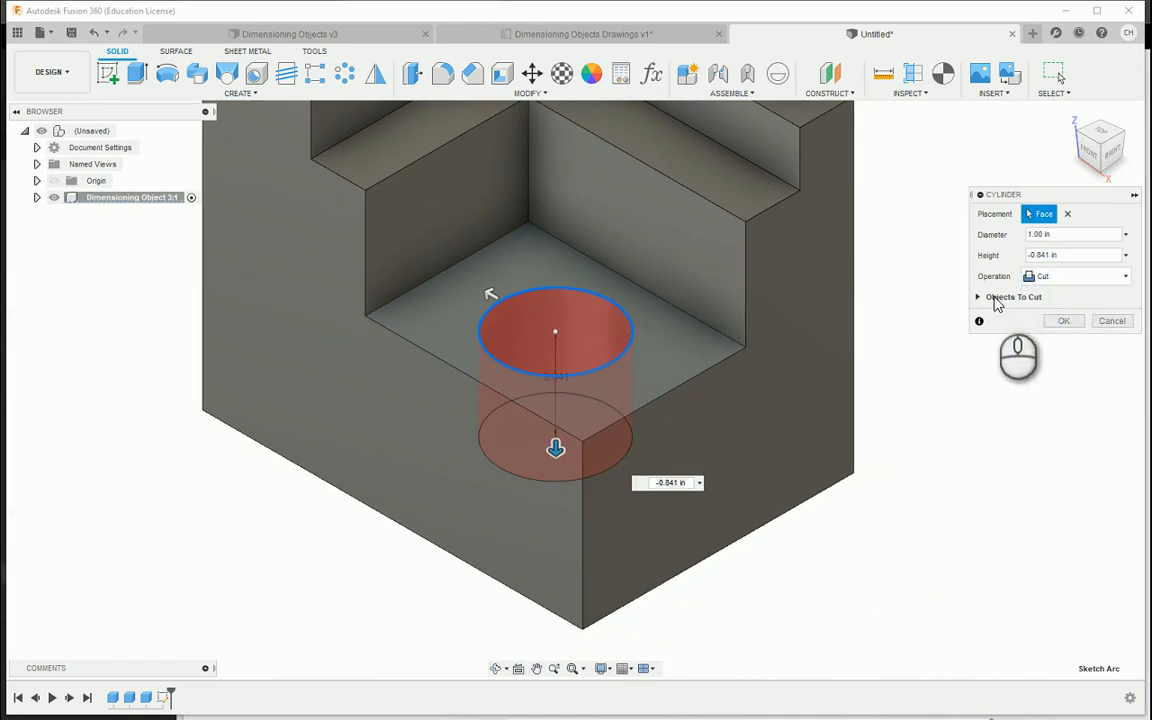
mouse_move(1025, 282)
type("-1.5")
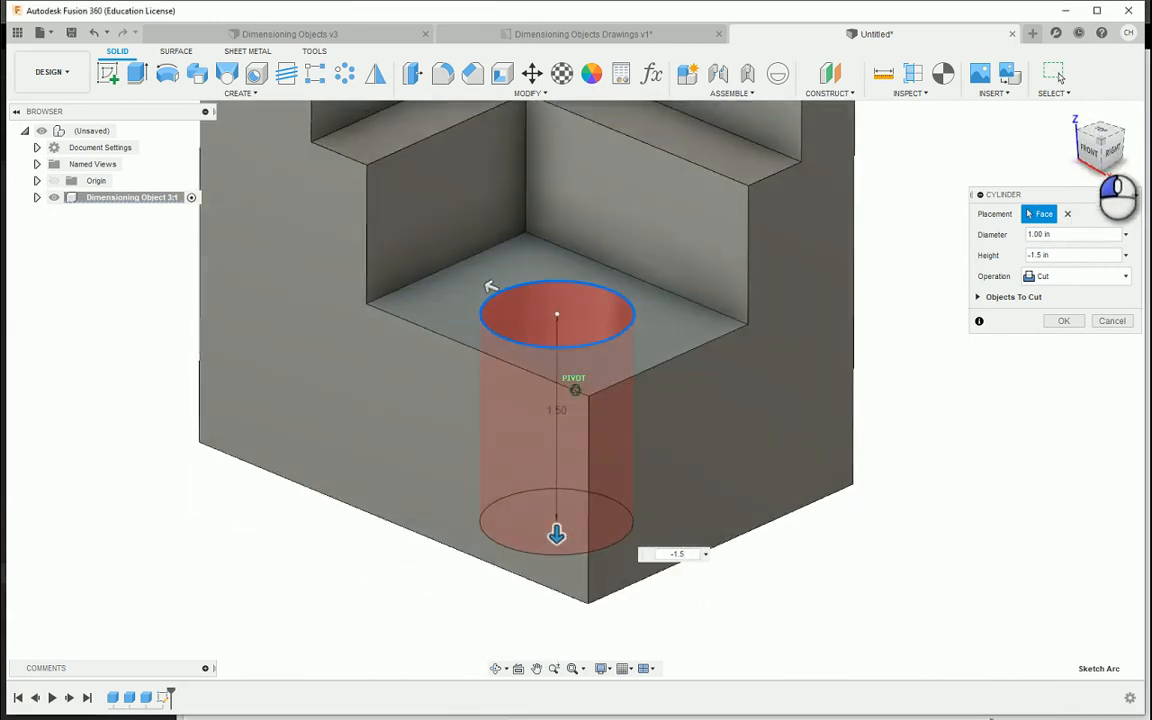
left_click(1063, 320)
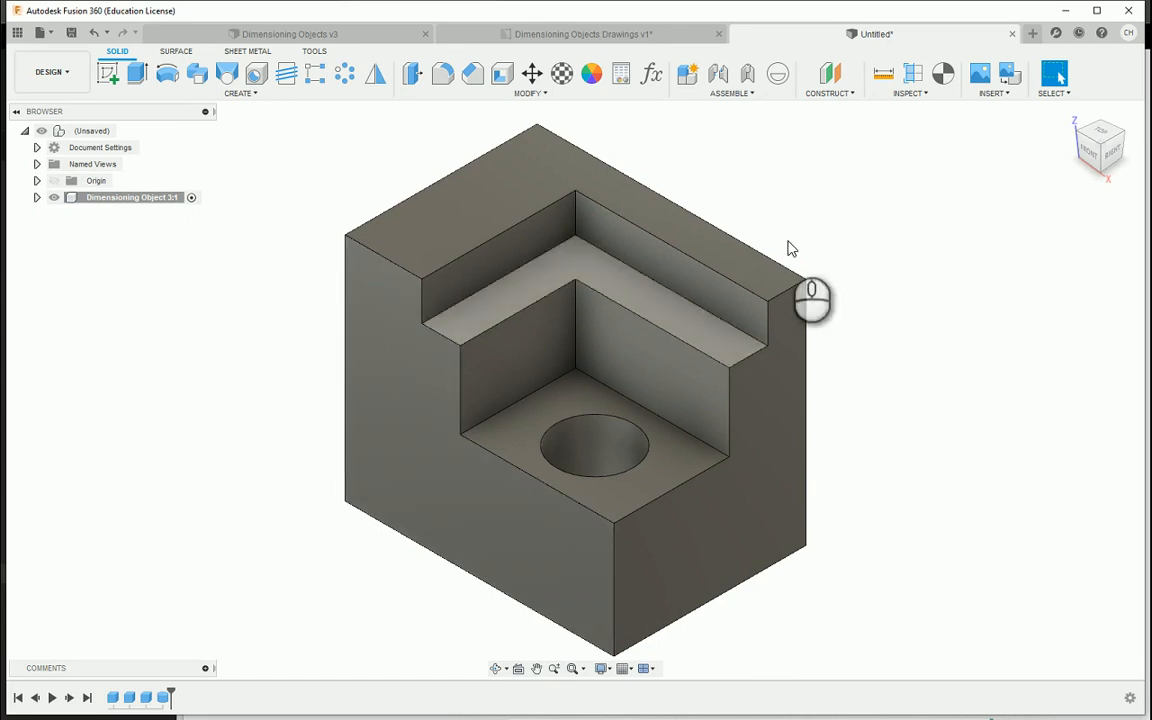
mouse_move(897, 330)
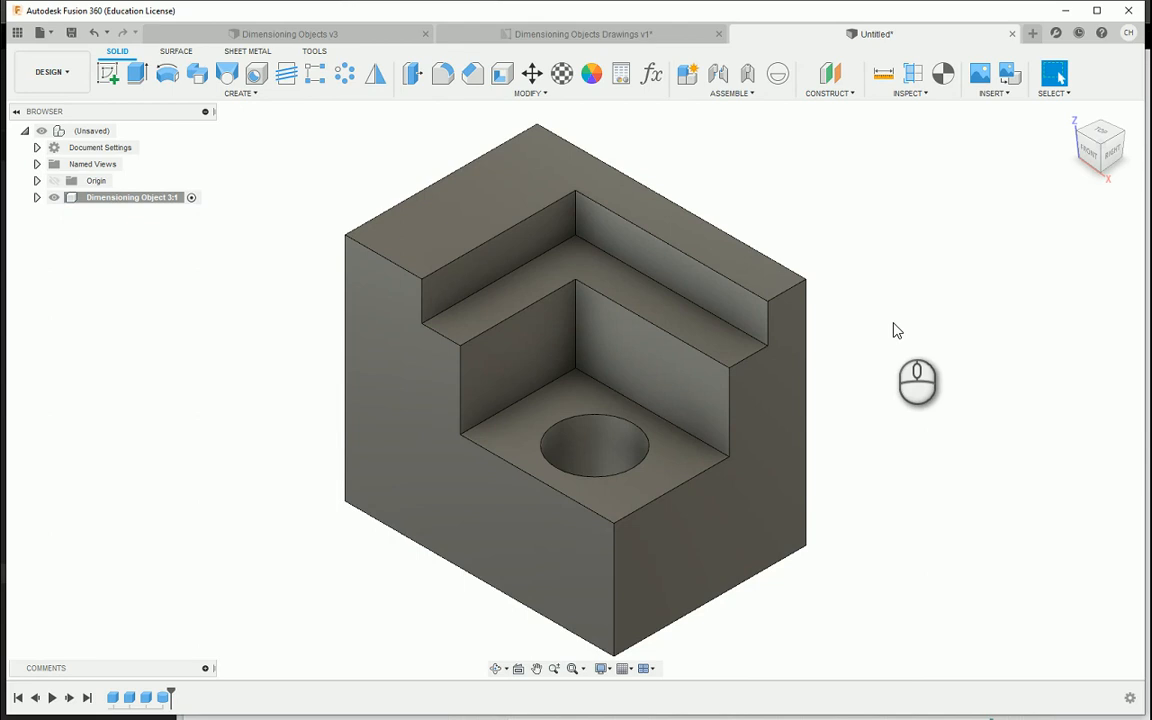
mouse_move(775, 322)
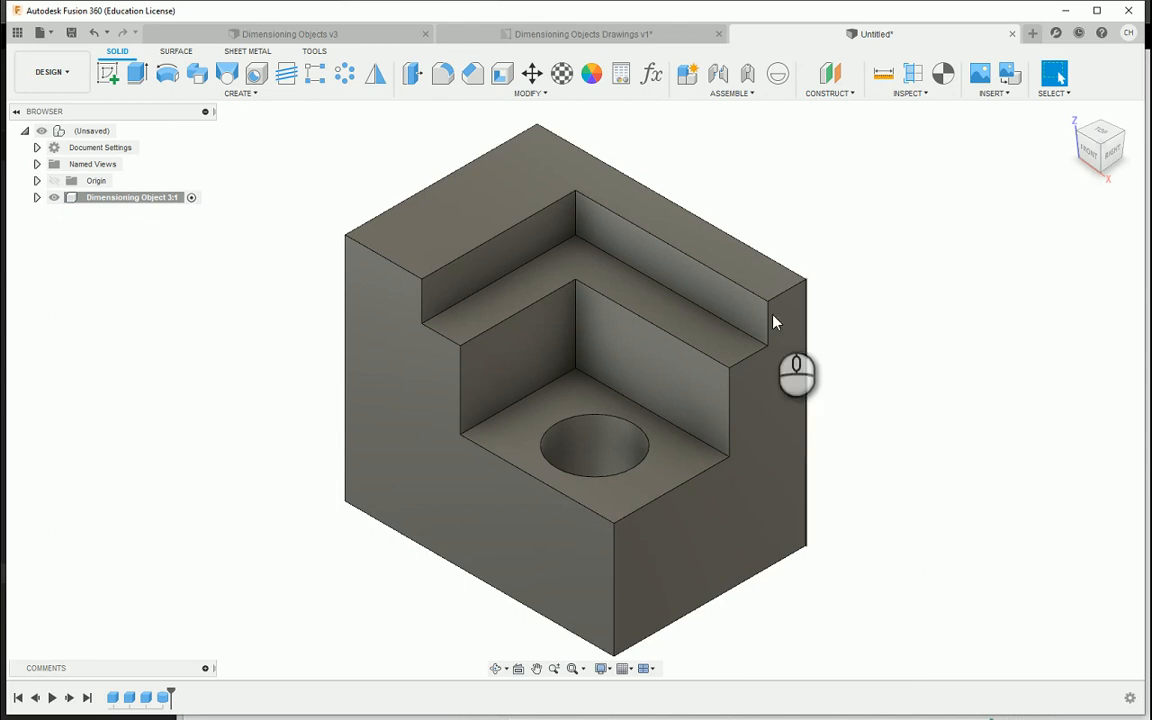
mouse_move(283, 498)
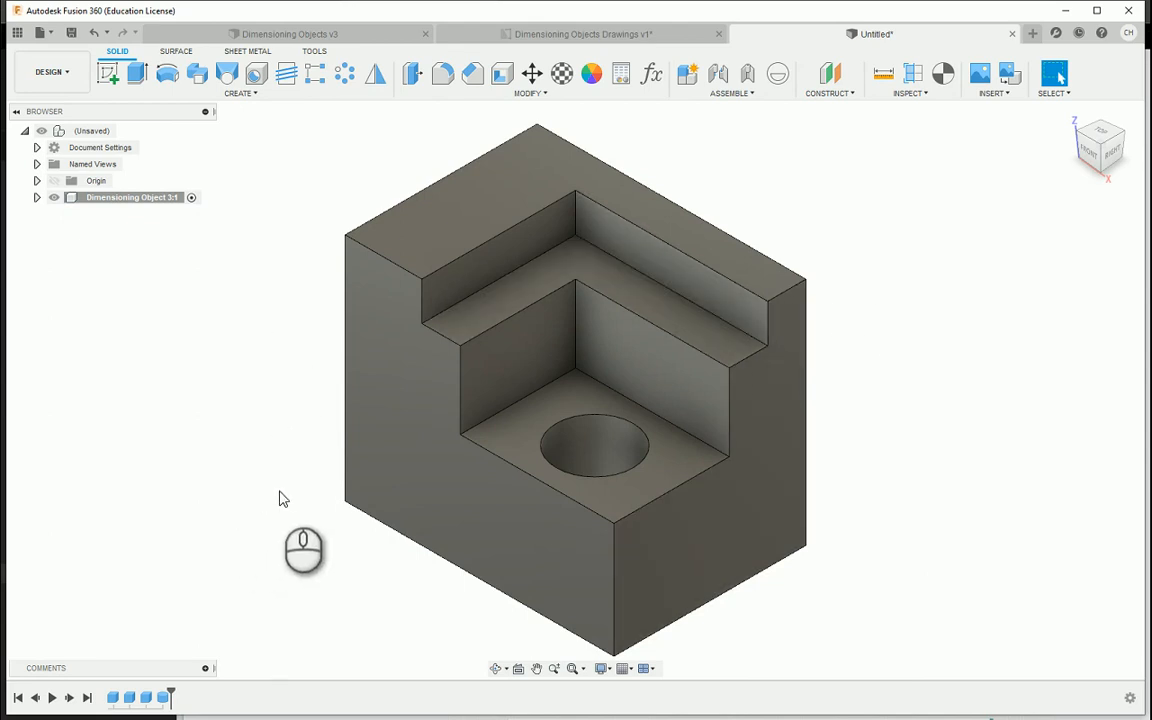